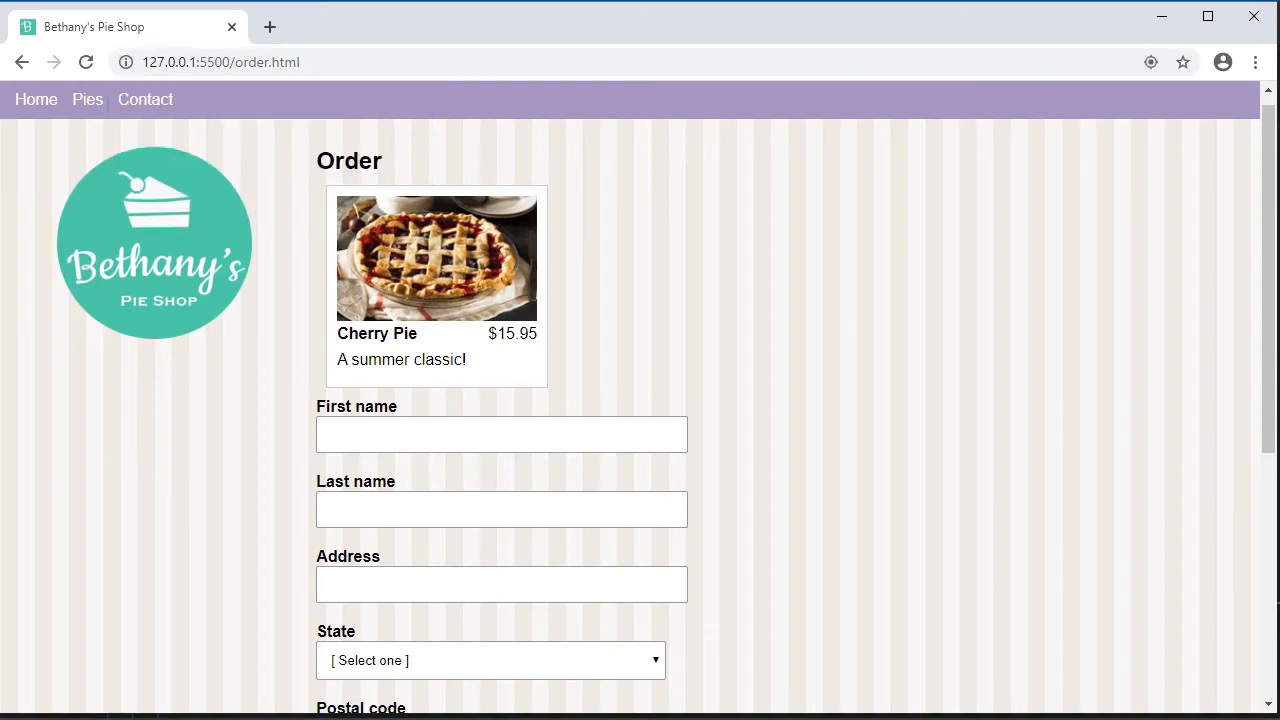
# Add DevTools breakpoints in pies.html at lines 96 and 101.
pyautogui.click(501, 434)
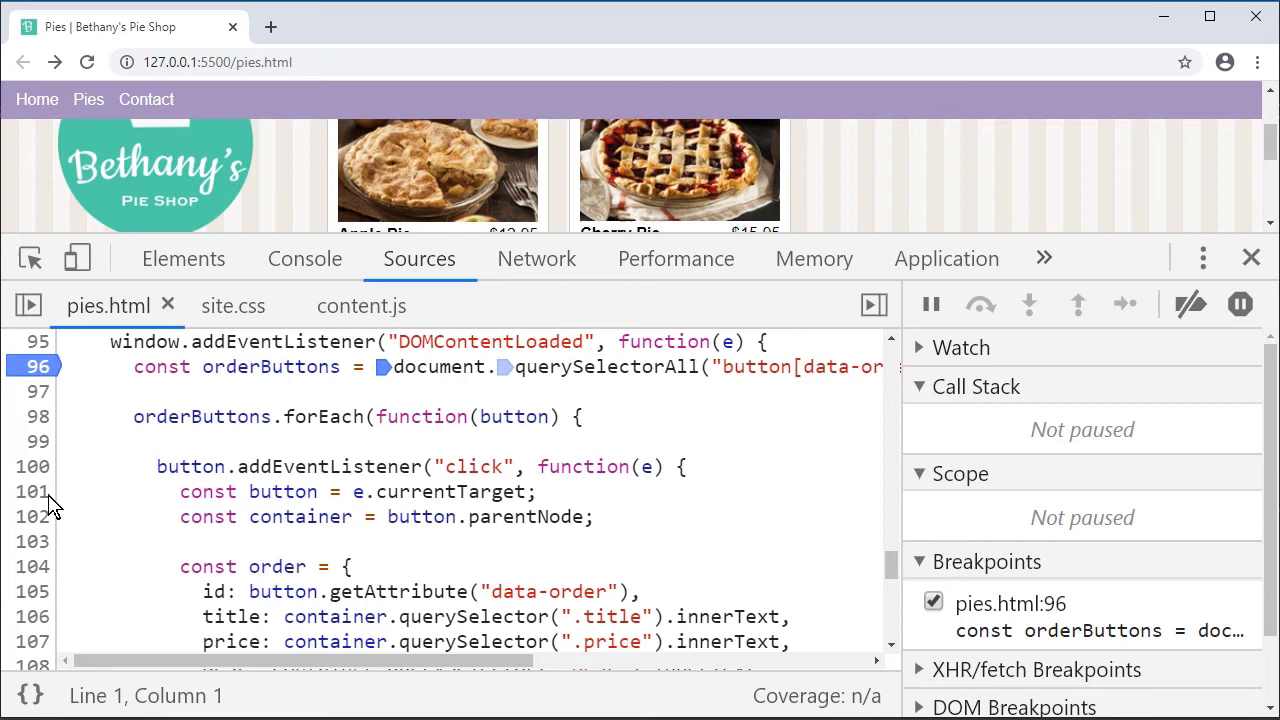
pyautogui.click(36, 490)
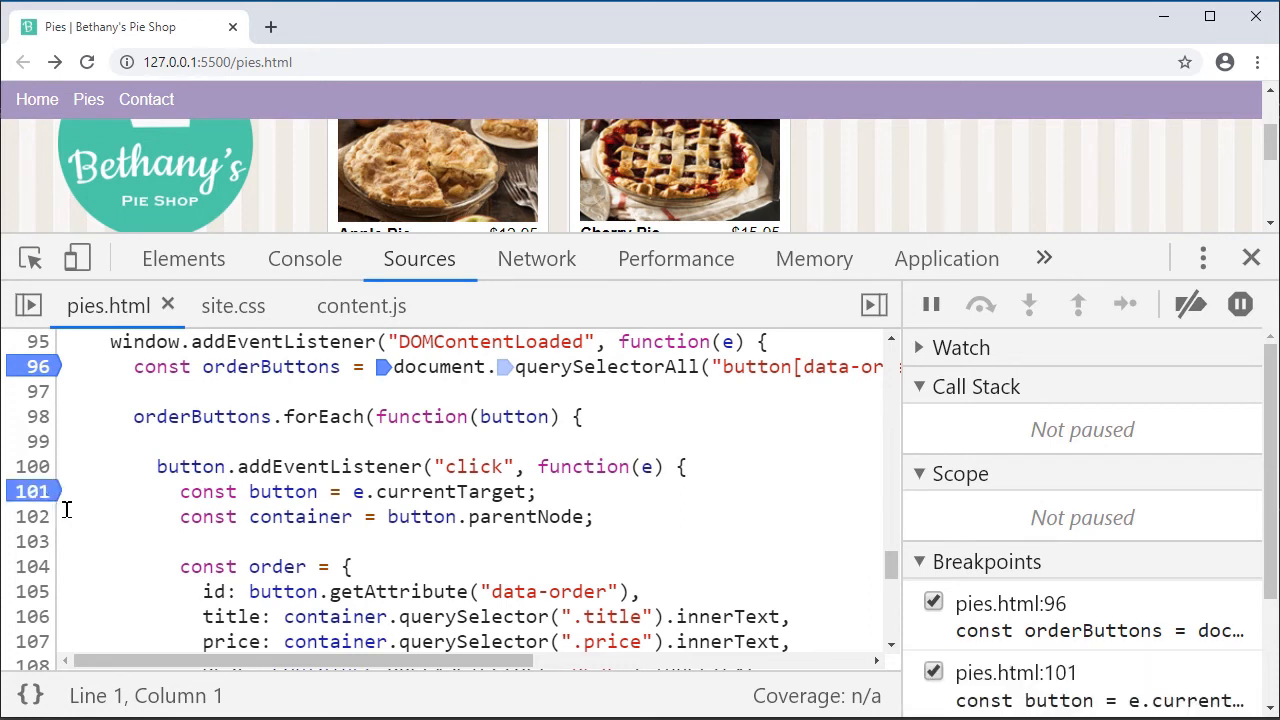